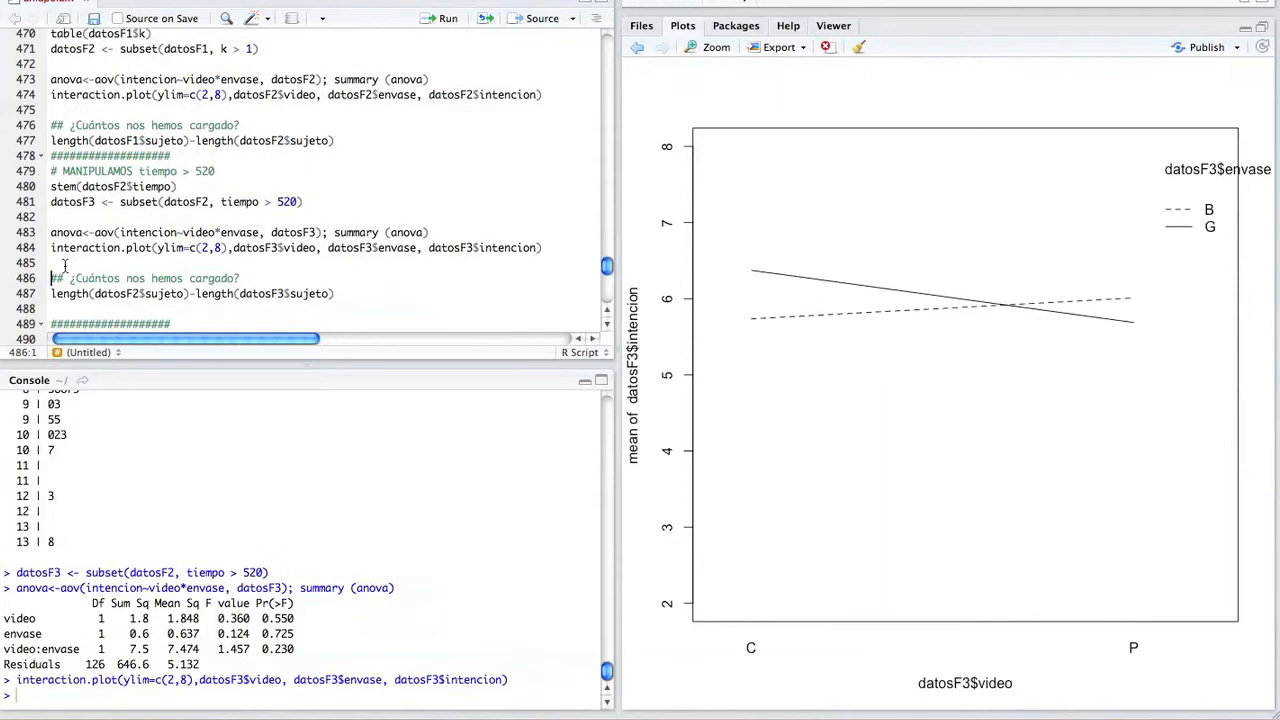
{"action": "mouse_move", "coordinate": [893, 320]}
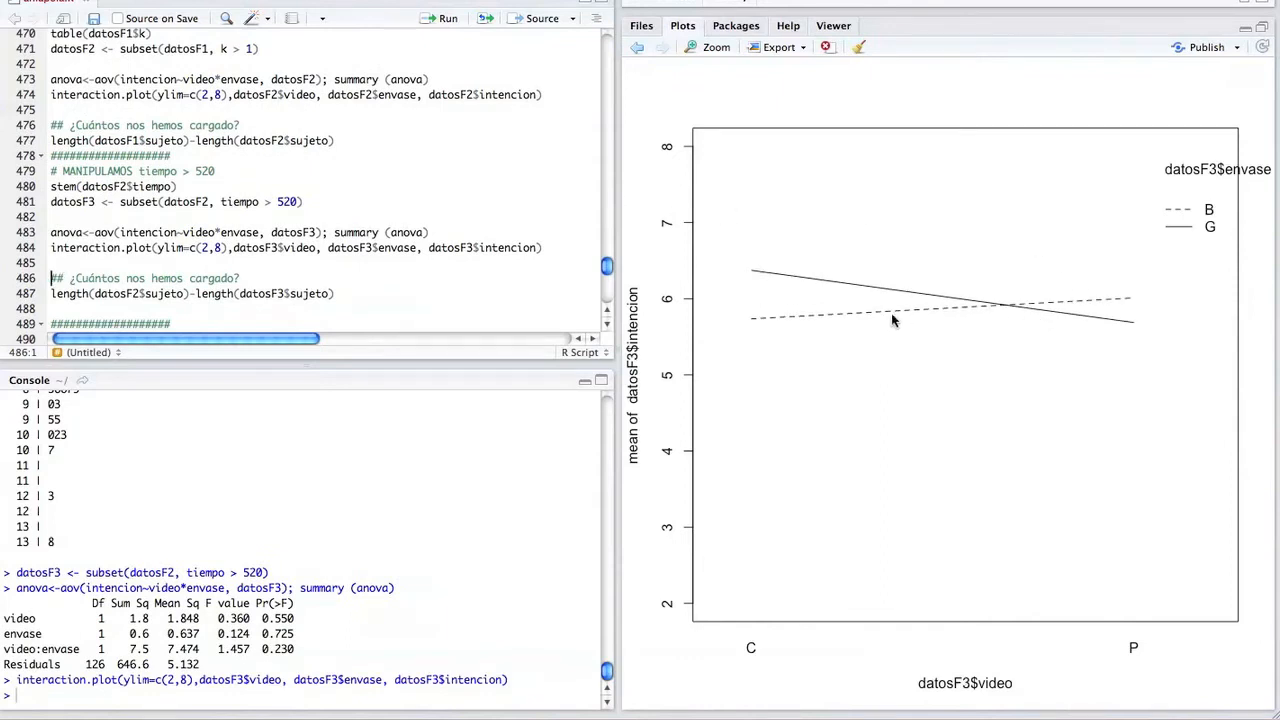
{"action": "mouse_move", "coordinate": [1059, 278]}
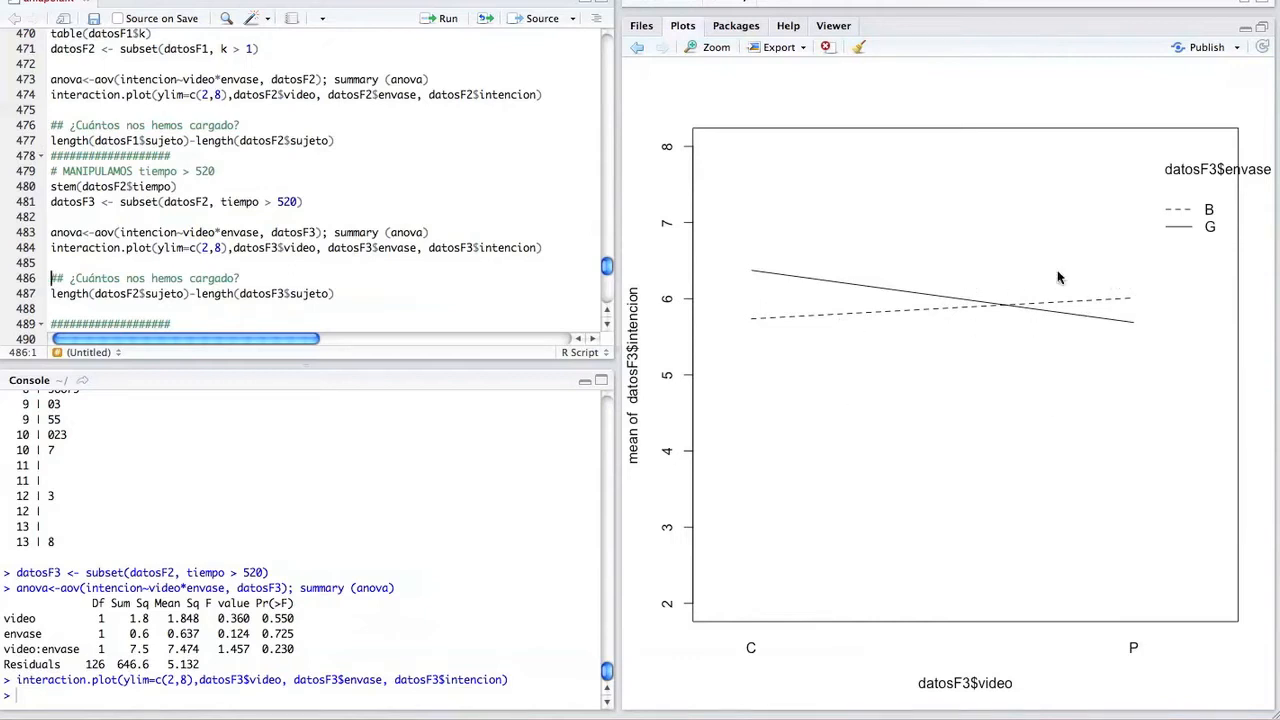
{"action": "mouse_move", "coordinate": [272, 228]}
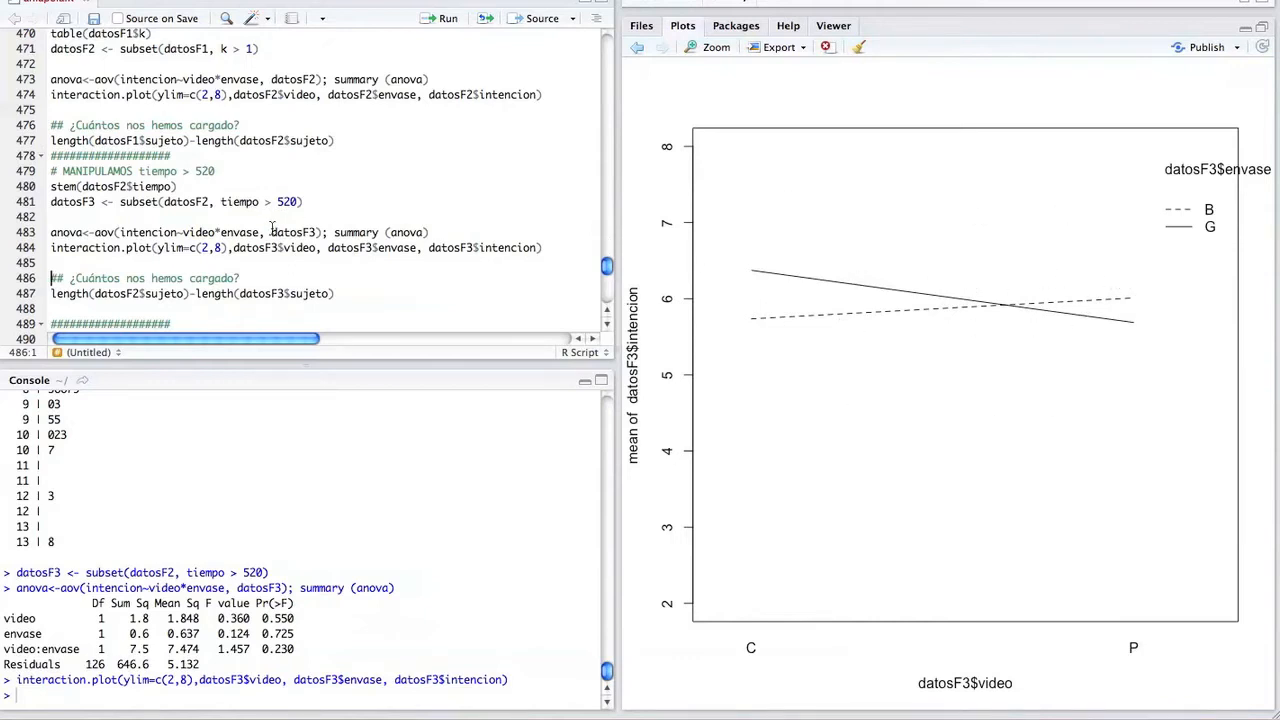